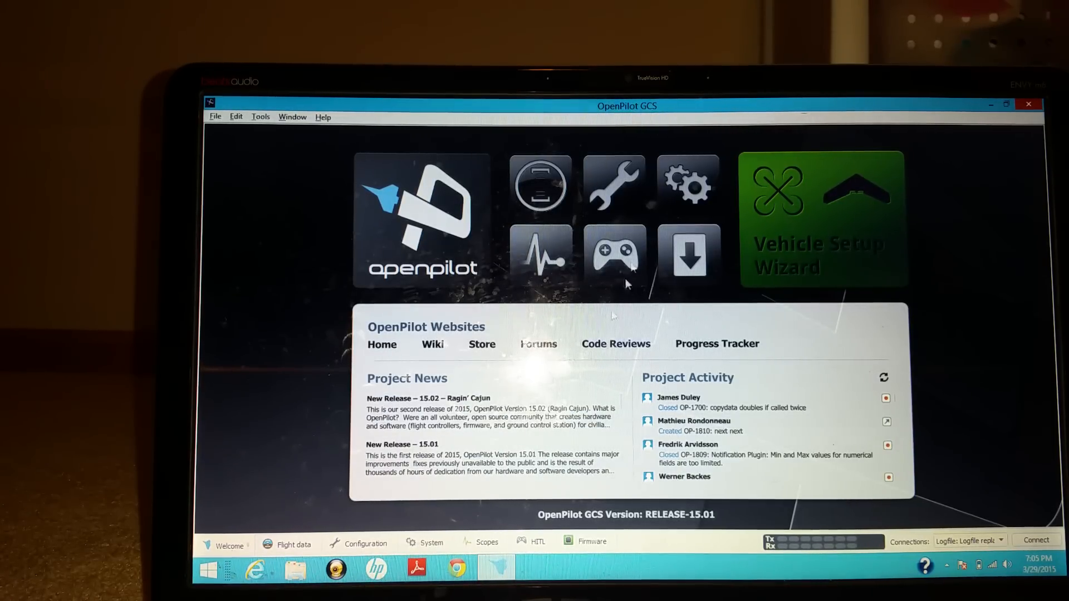
# - Bring up the Configuration pages and the connected CopterControl's Hardware settings
pyautogui.click(365, 544)
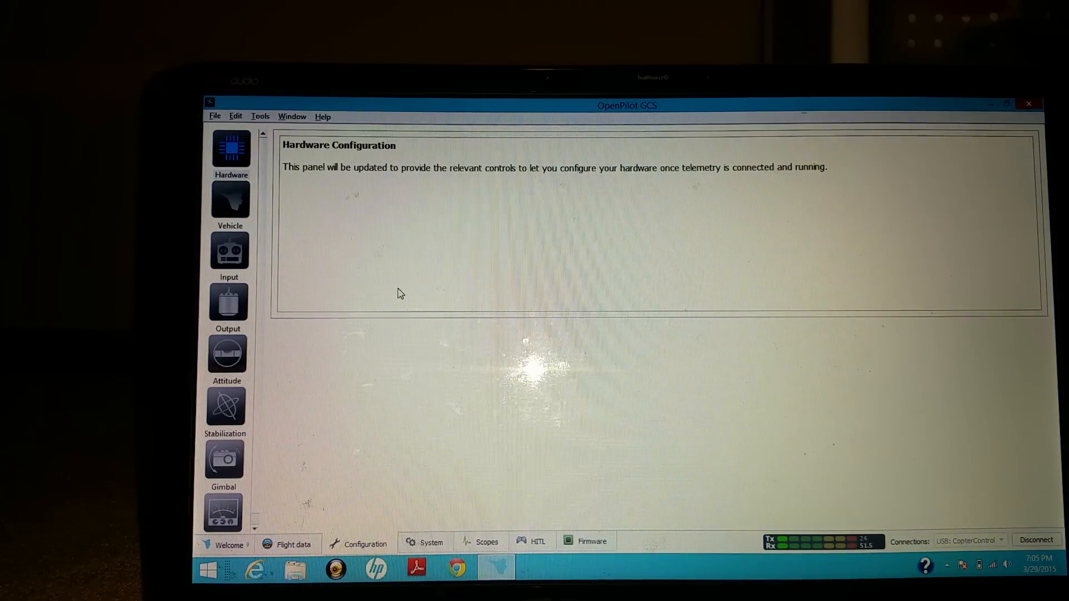
pyautogui.click(230, 149)
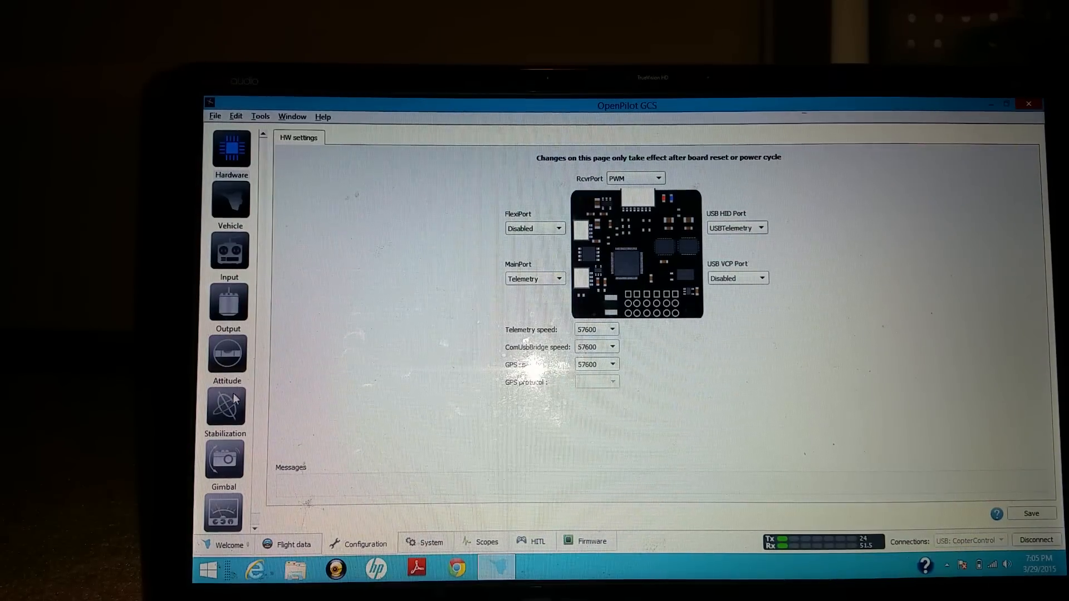
# - Show the Stabilization page with Settings Bank 1's basic attitude and rate sliders
pyautogui.click(226, 405)
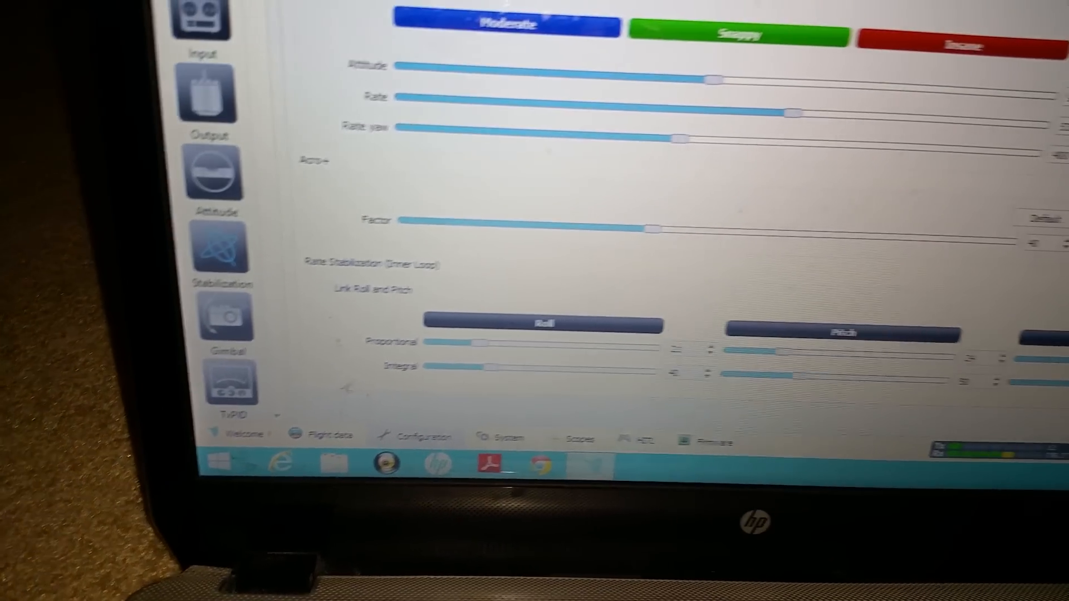
pyautogui.scroll(-3)
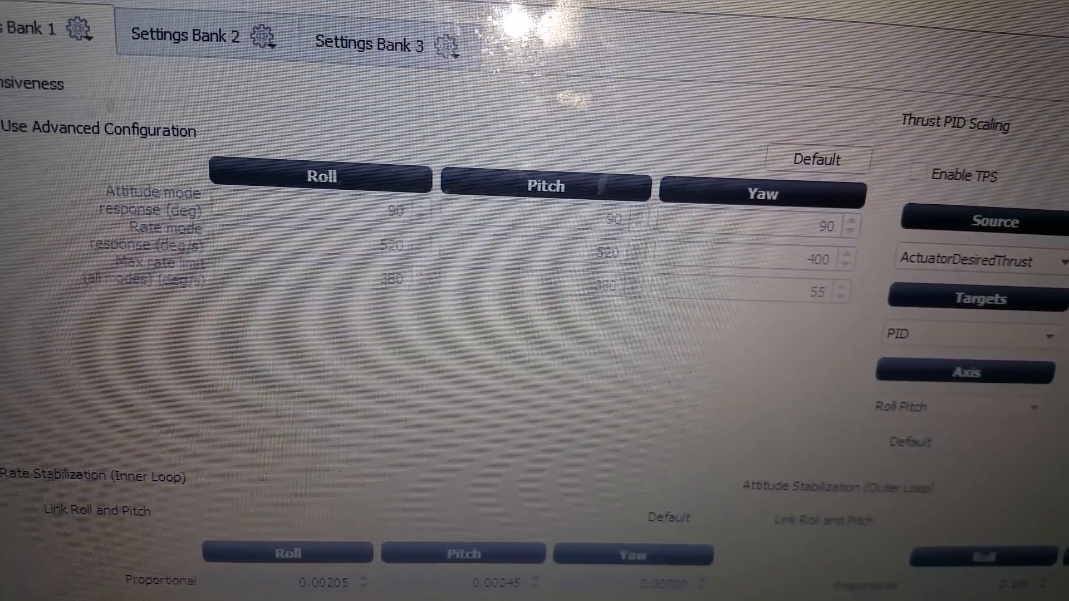
# - Review Bank 1's rate PIDs and thrust PID scaling, then move on to the expert settings
pyautogui.scroll(-3)
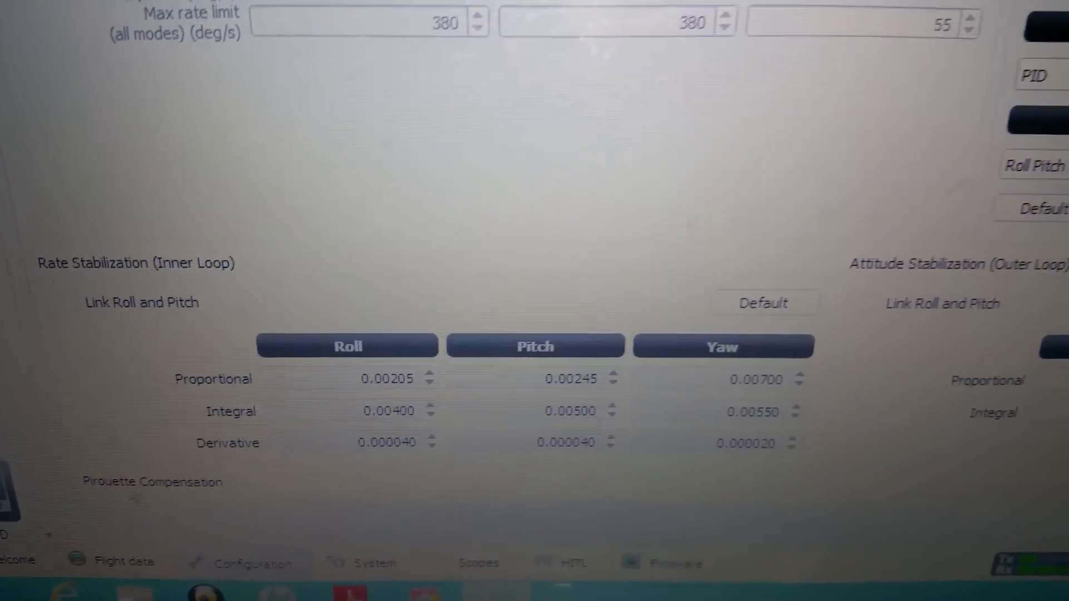
pyautogui.scroll(-3)
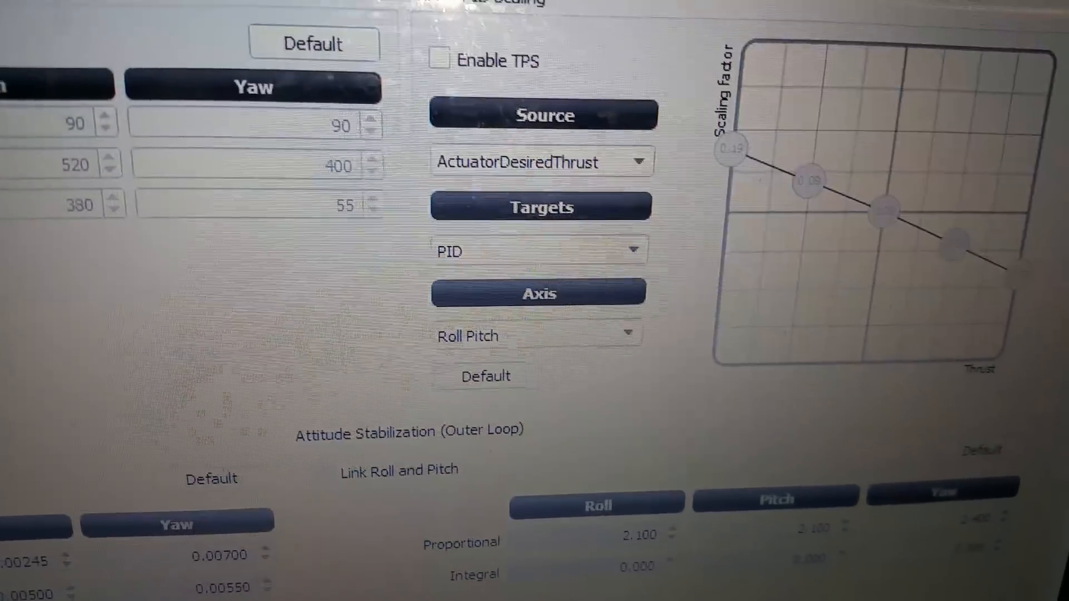
pyautogui.click(253, 48)
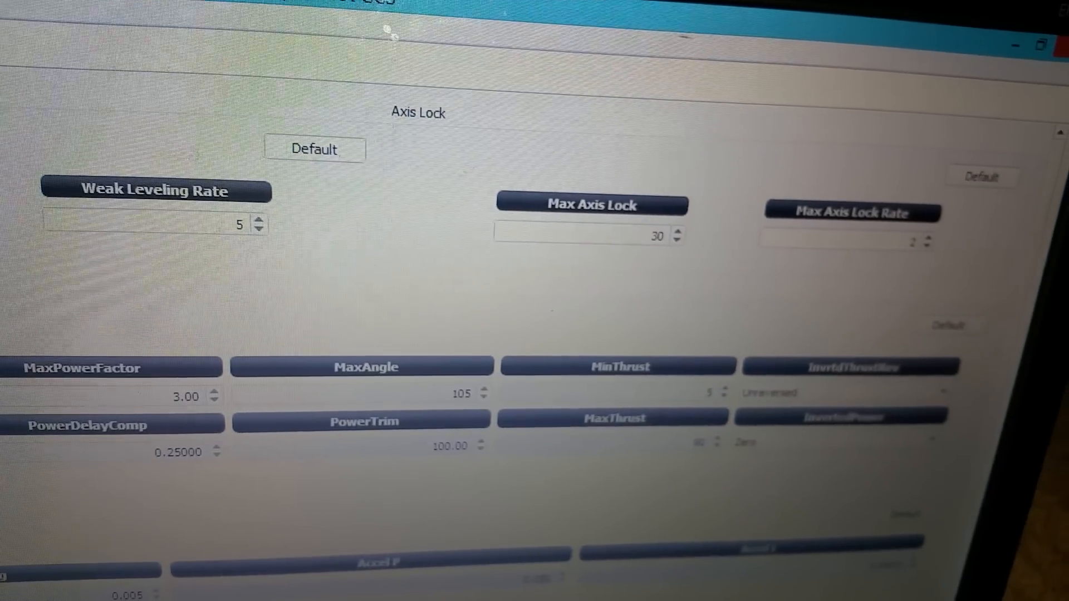
# - Scroll to the Axis Lock and Cruise Control sections of the Expert settings
pyautogui.scroll(-3)
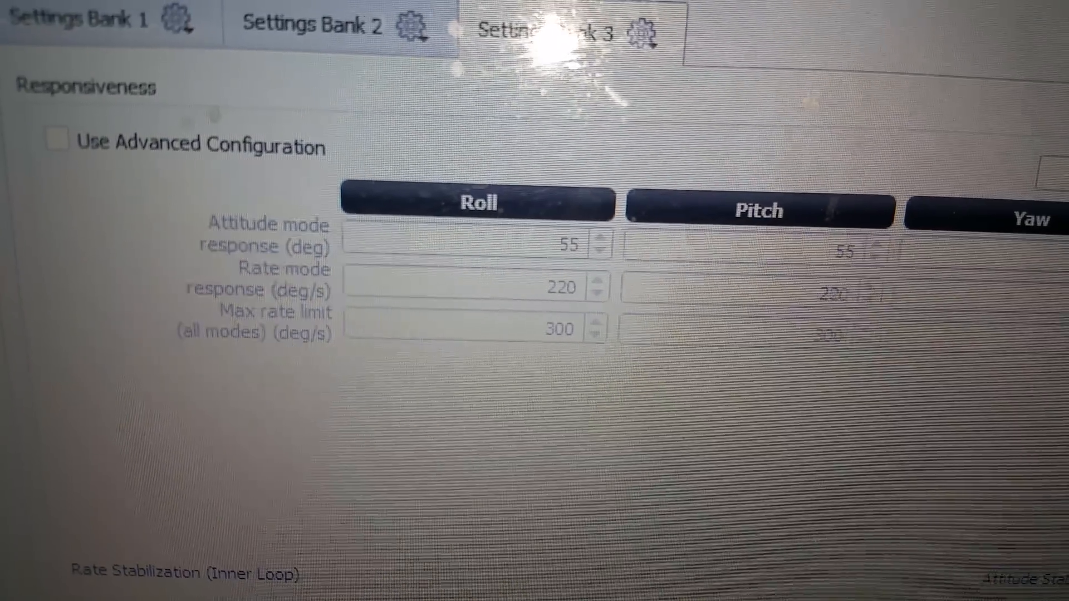
# - Scroll through Bank 3's PID values and weak leveling gain 0.10, rate 5, transition 80
pyautogui.scroll(-3)
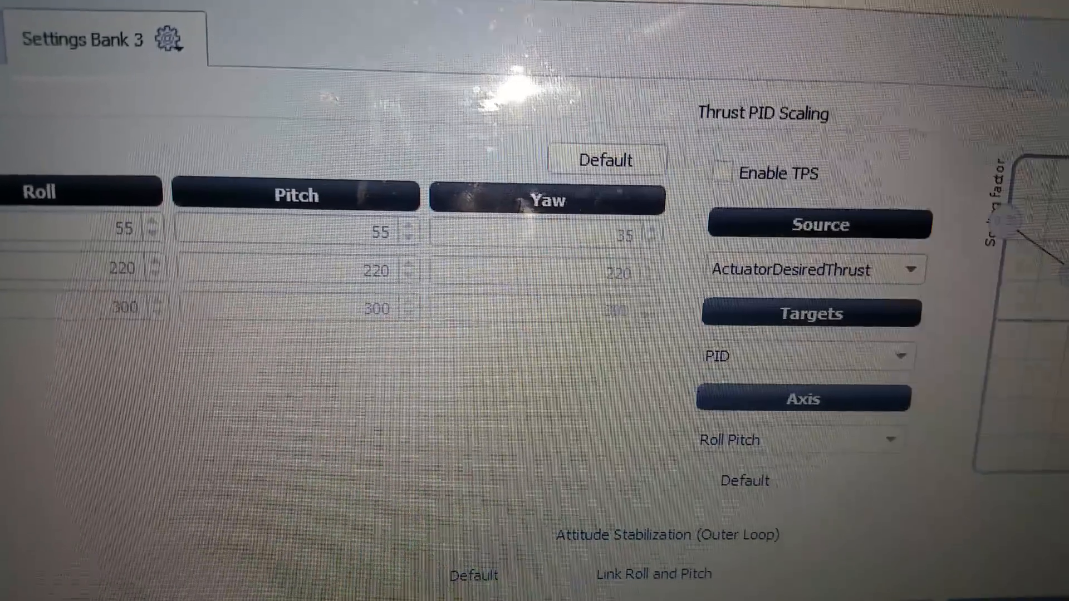
pyautogui.scroll(-3)
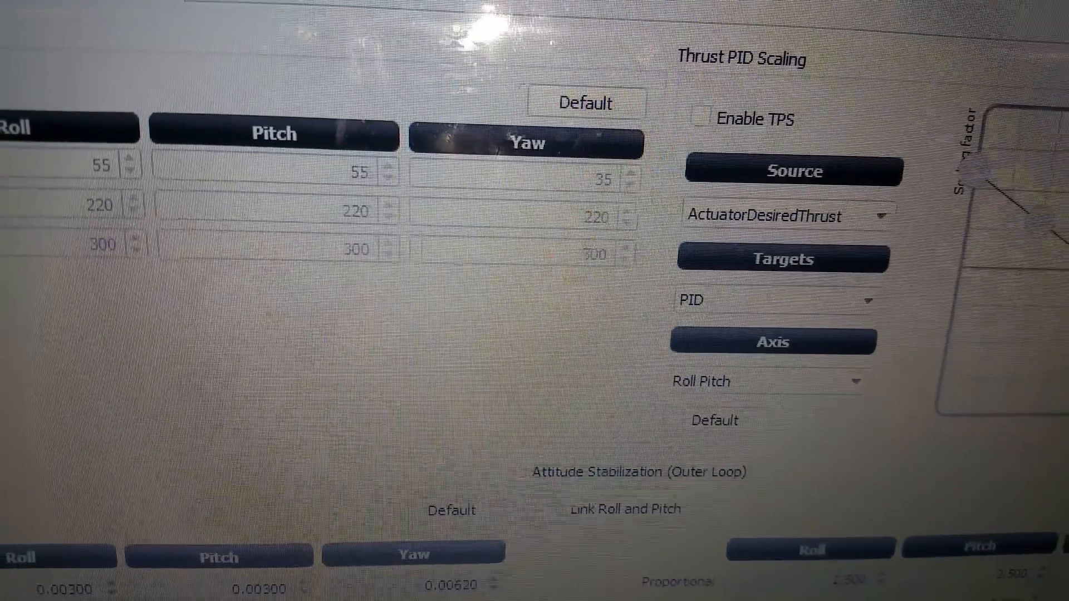
pyautogui.scroll(-3)
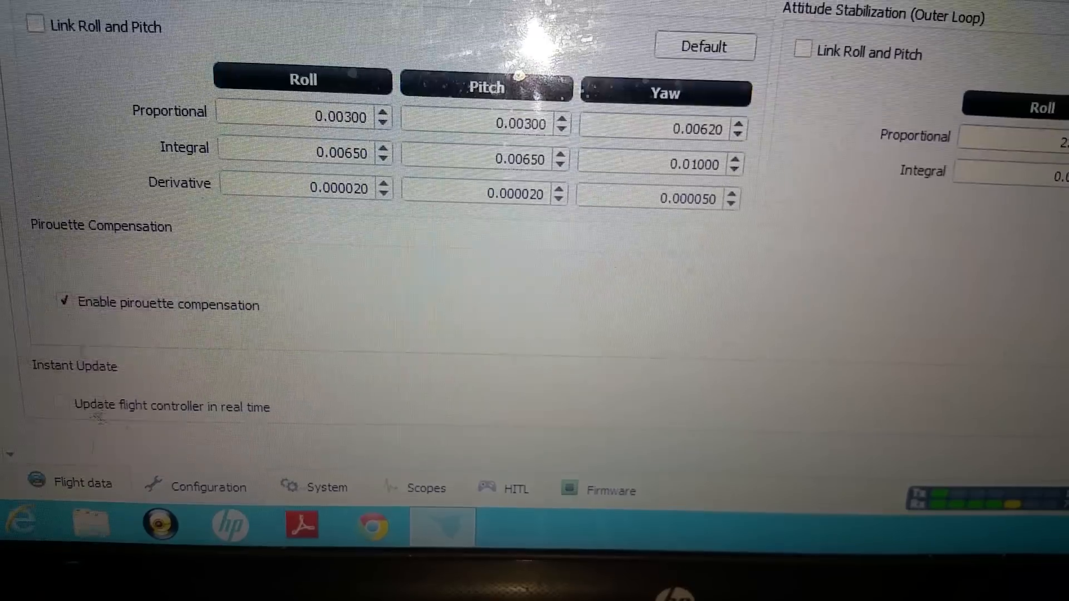
pyautogui.scroll(3)
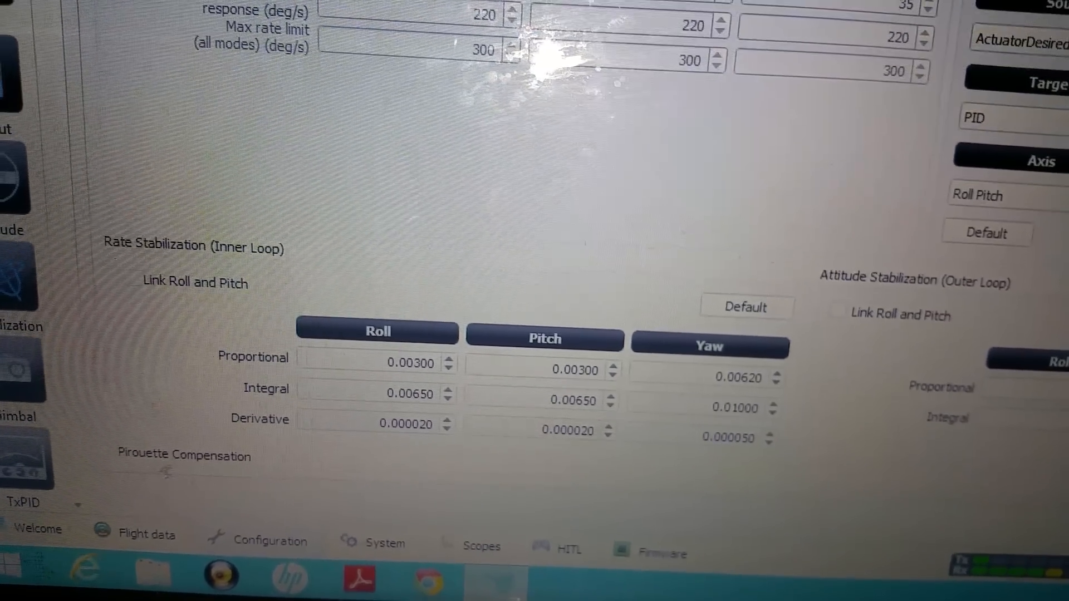
pyautogui.scroll(-3)
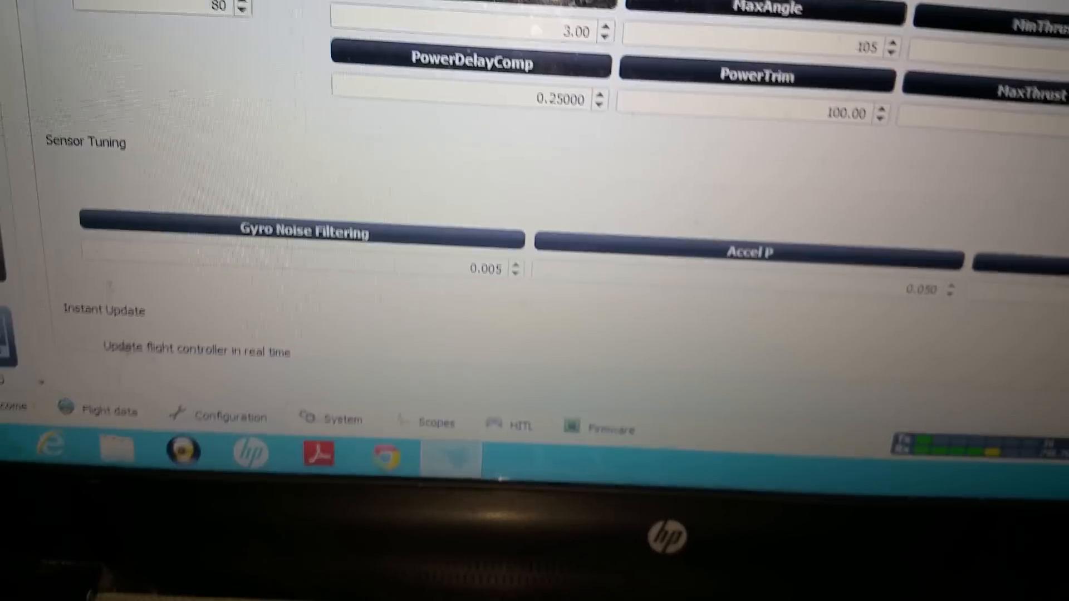
pyautogui.scroll(3)
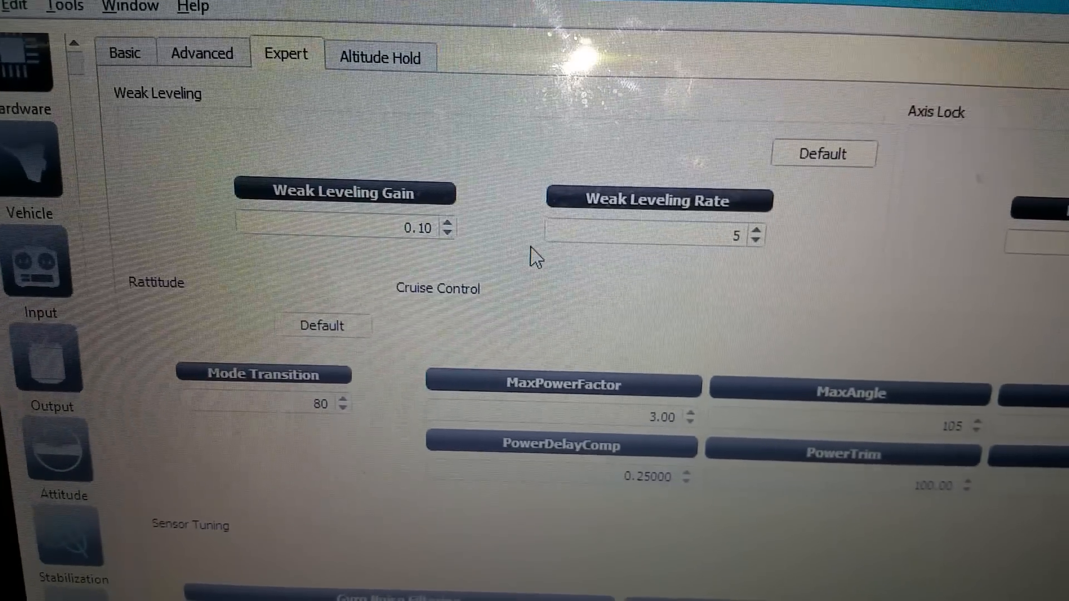